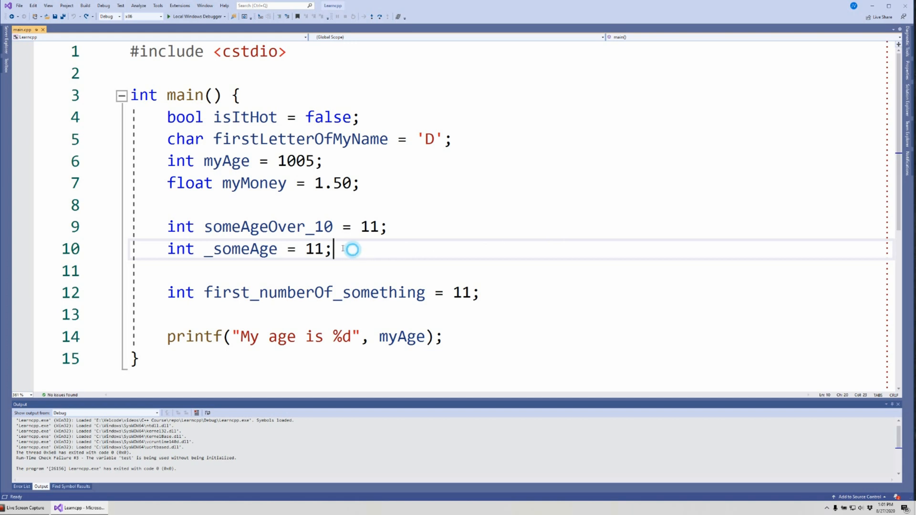
Step: Select the int myAge = 1005; declaration line in main.cpp
double_click(182, 161)
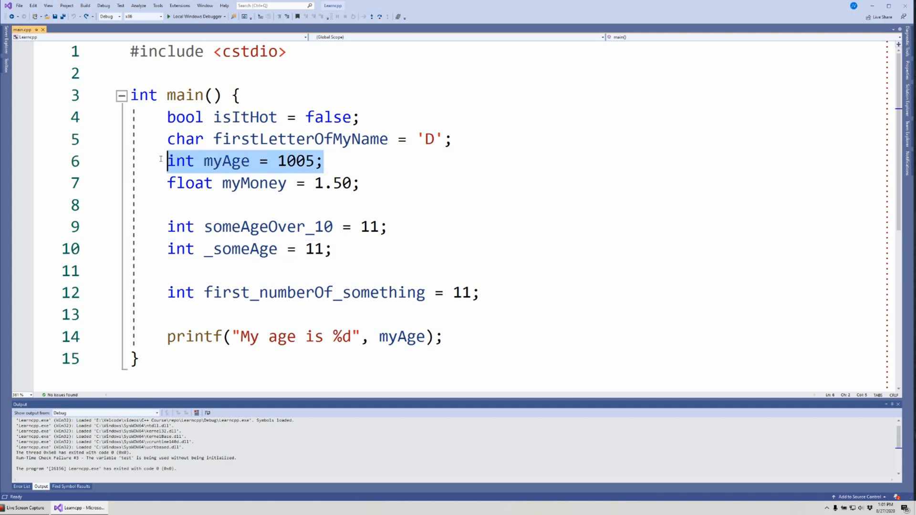
mouse_move(536, 180)
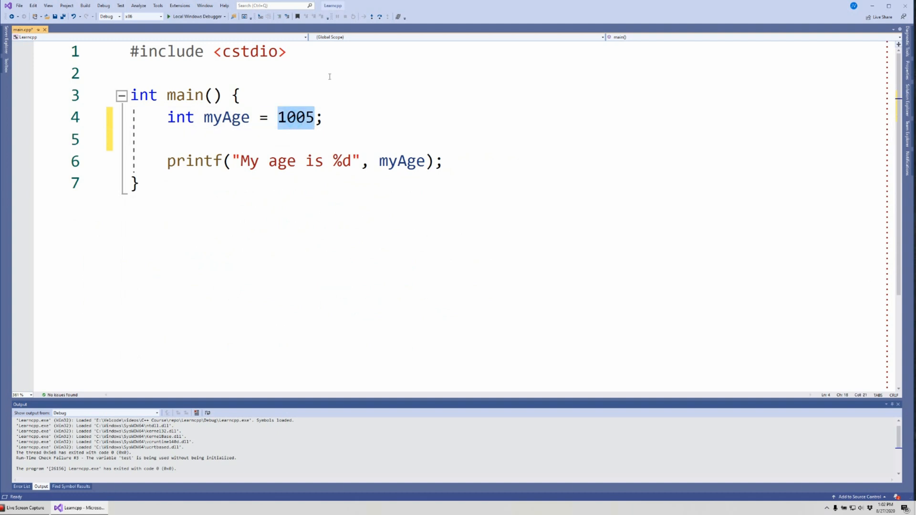
Step: Type 20 over 1005 so the line reads int myAge = 20;, then highlight the int keyword
text(20)
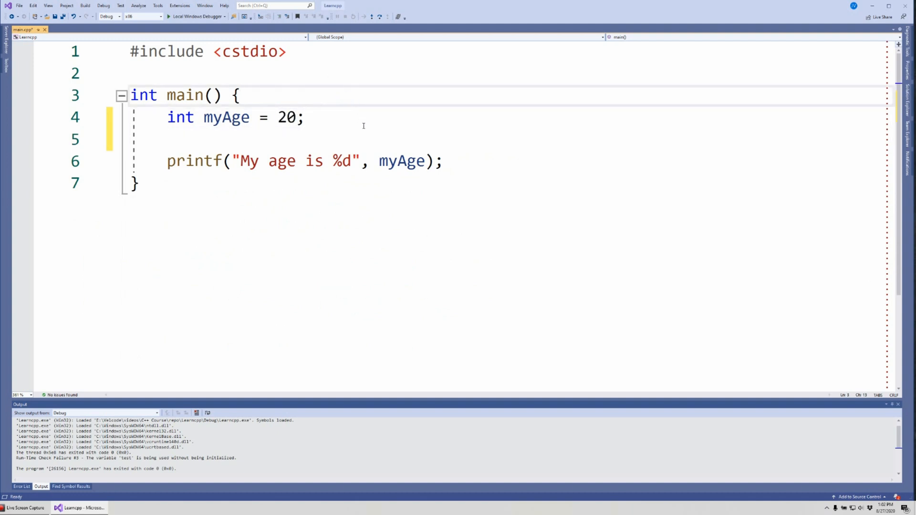
mouse_move(325, 113)
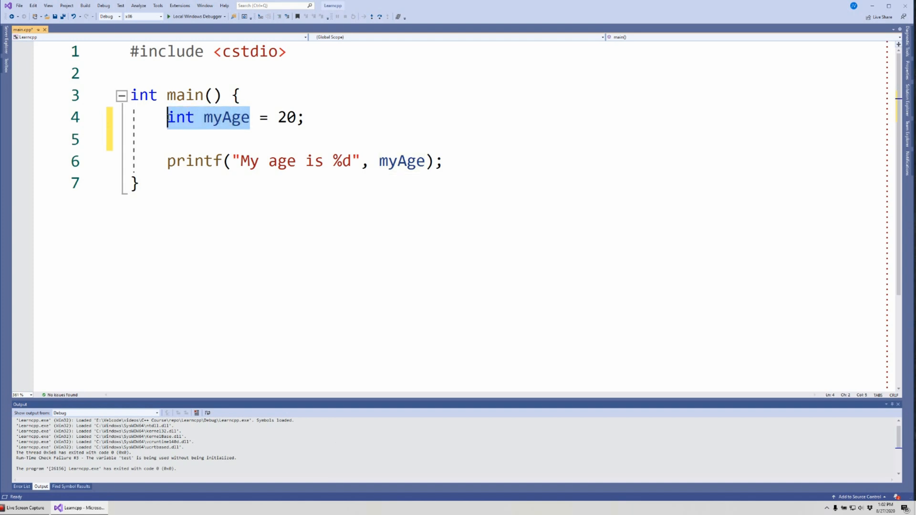
mouse_move(216, 119)
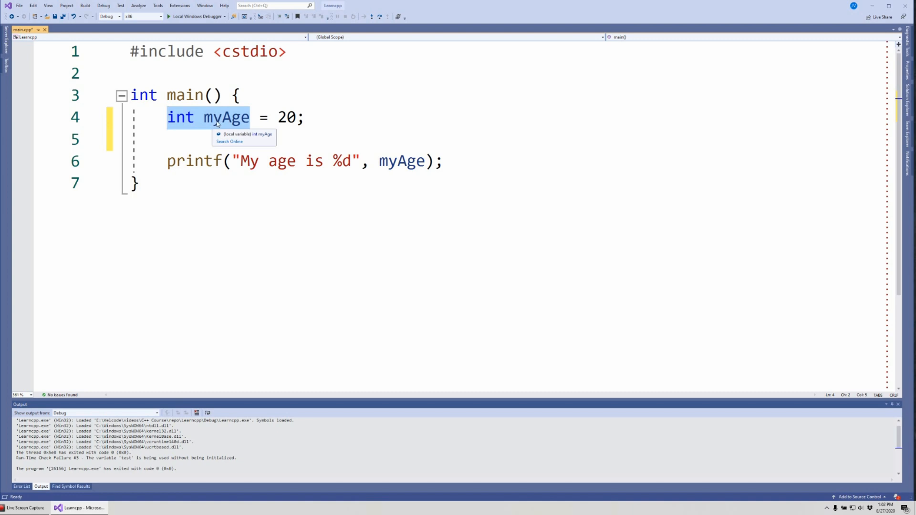
click(181, 117)
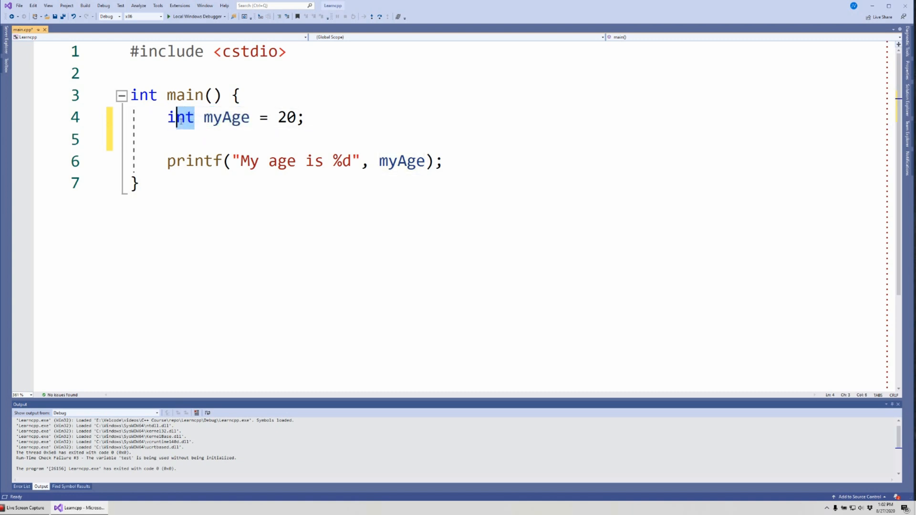
double_click(180, 117)
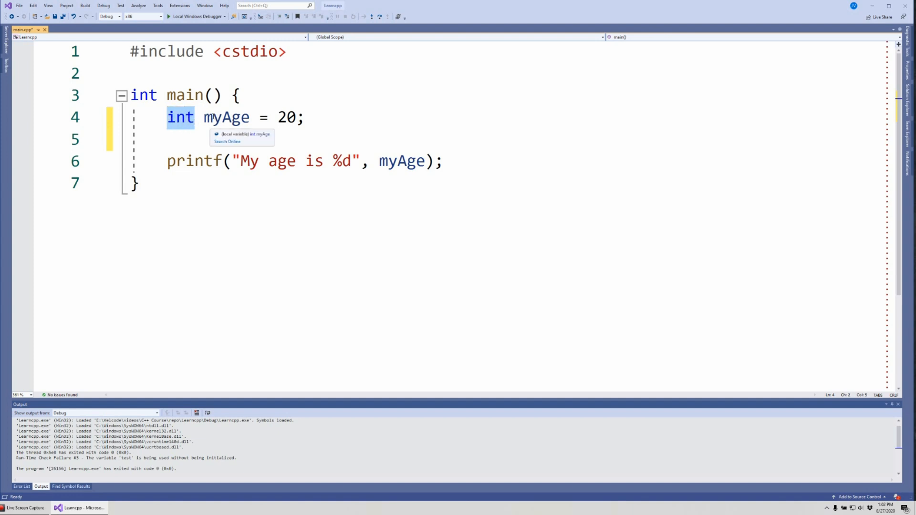
click(199, 117)
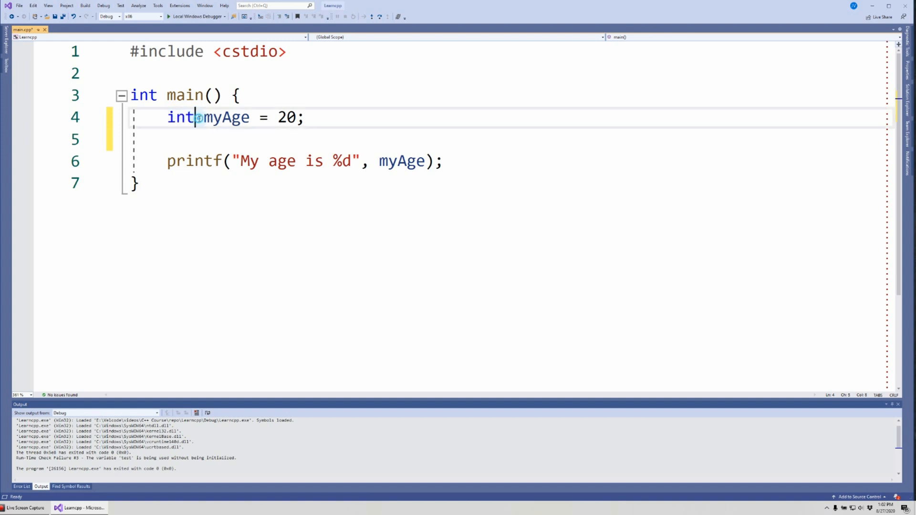
double_click(225, 118)
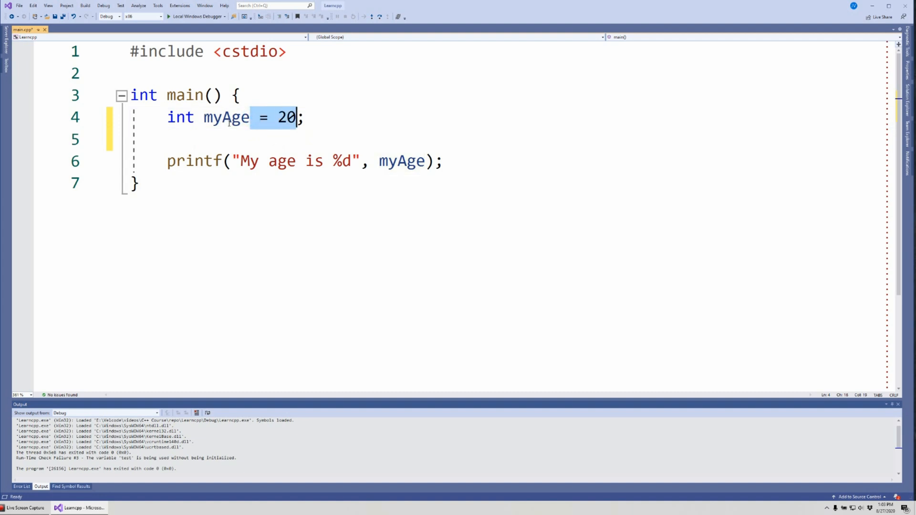
mouse_move(226, 117)
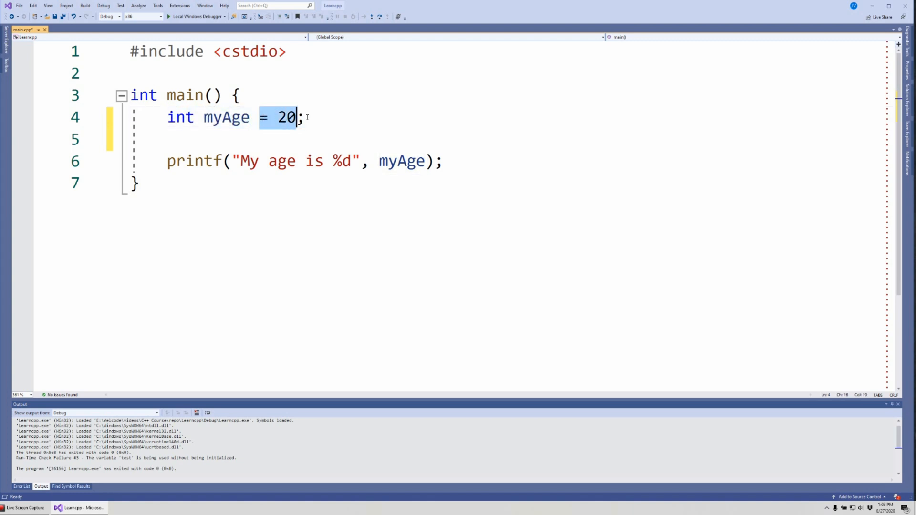
Step: Add the line float myMoney; directly below int myAge = 20;
key(enter)
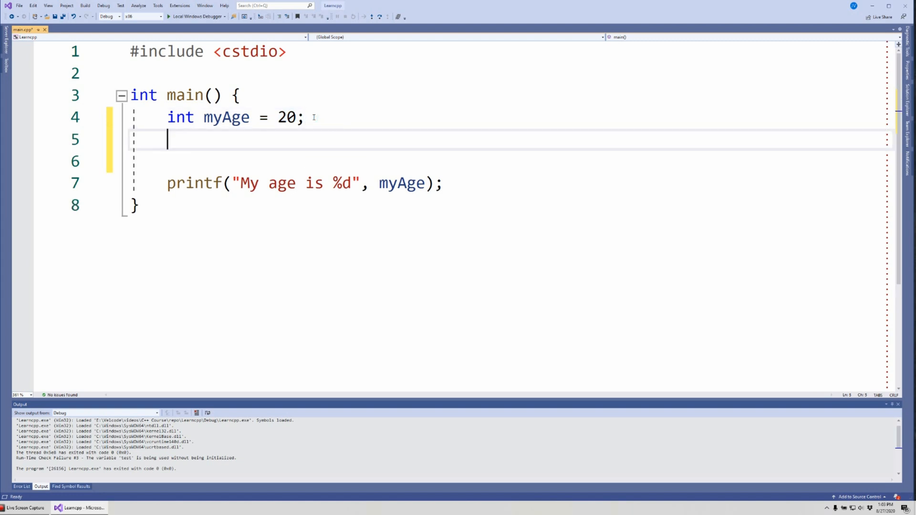
text(floa)
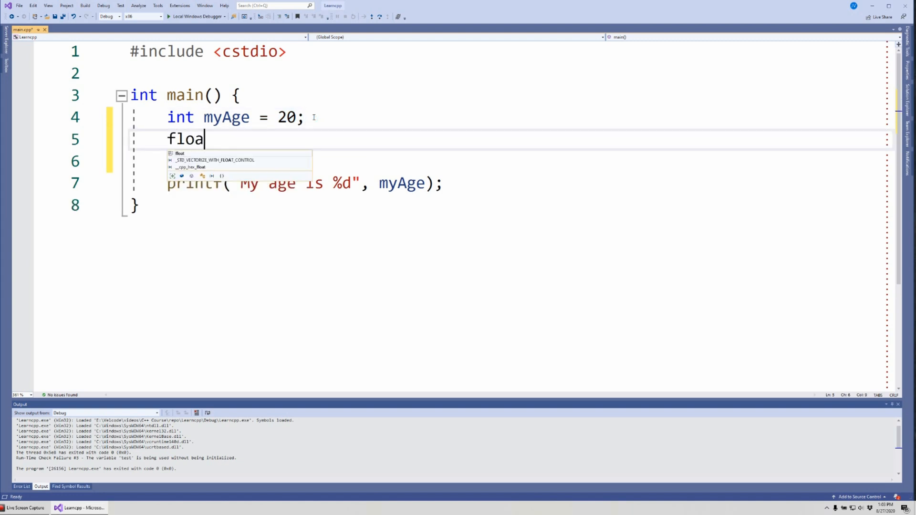
text(t myMoney)
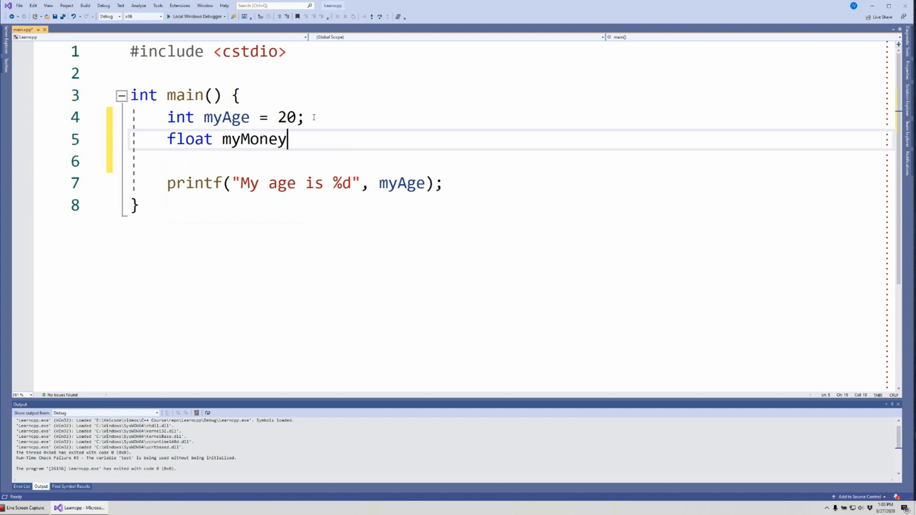
text(;)
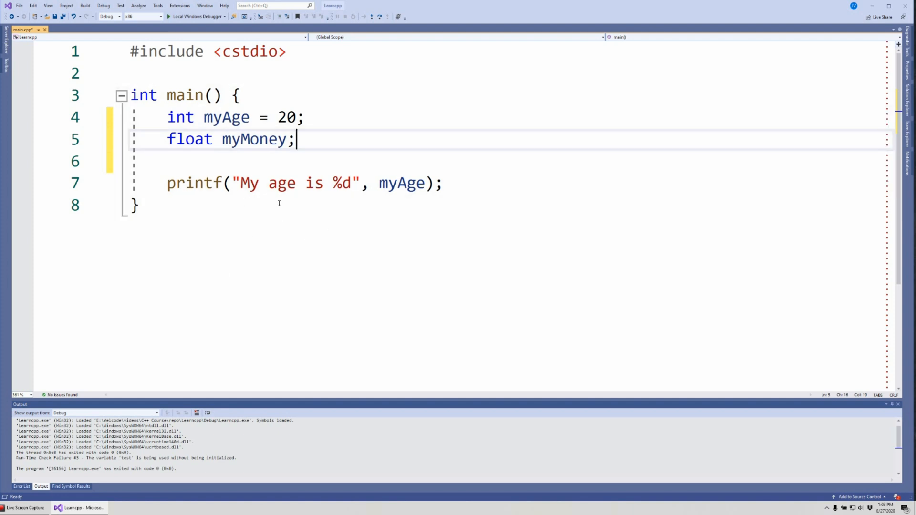
mouse_move(317, 140)
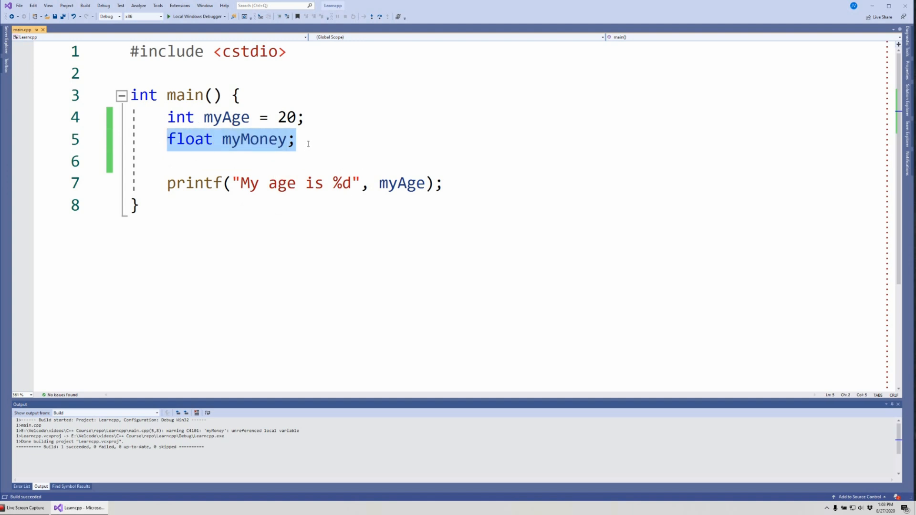
mouse_move(262, 143)
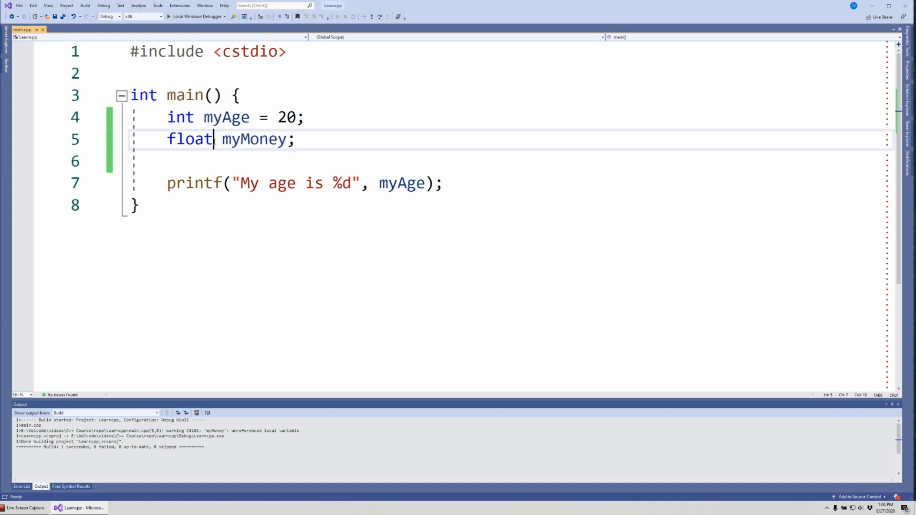
Step: Highlight the float keyword and the whole float myMoney; declaration to explain them
double_click(189, 139)
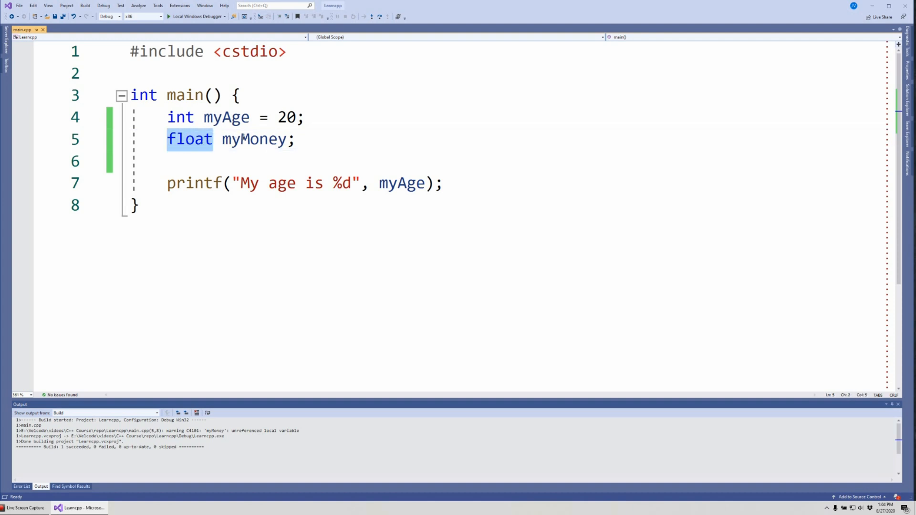
click(298, 139)
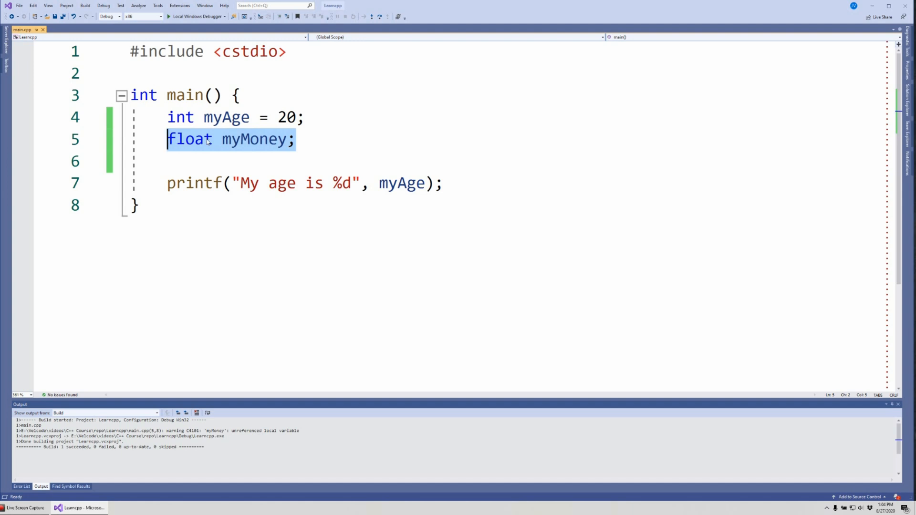
mouse_move(213, 142)
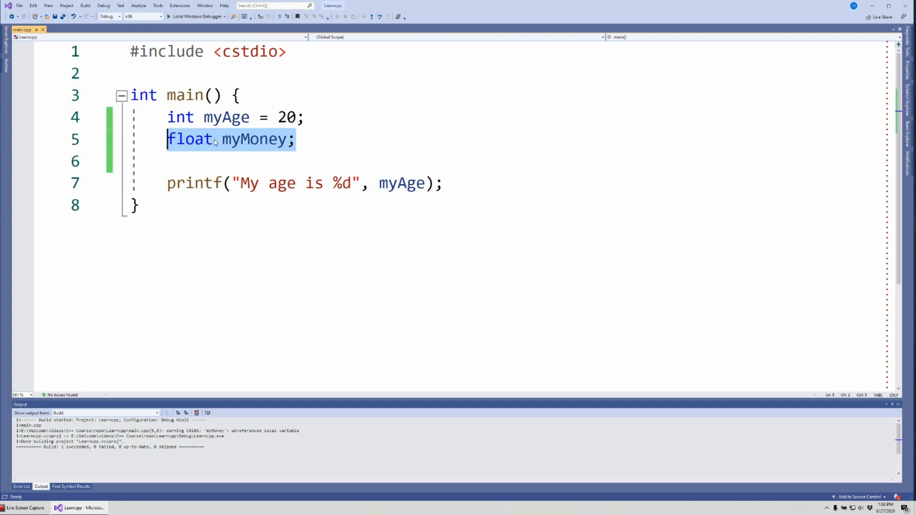
click(251, 139)
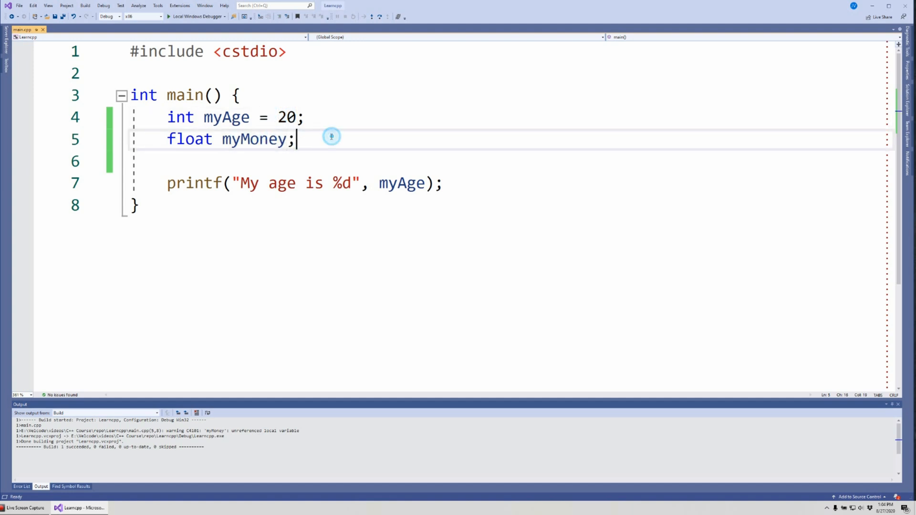
drag(297, 139, 175, 138)
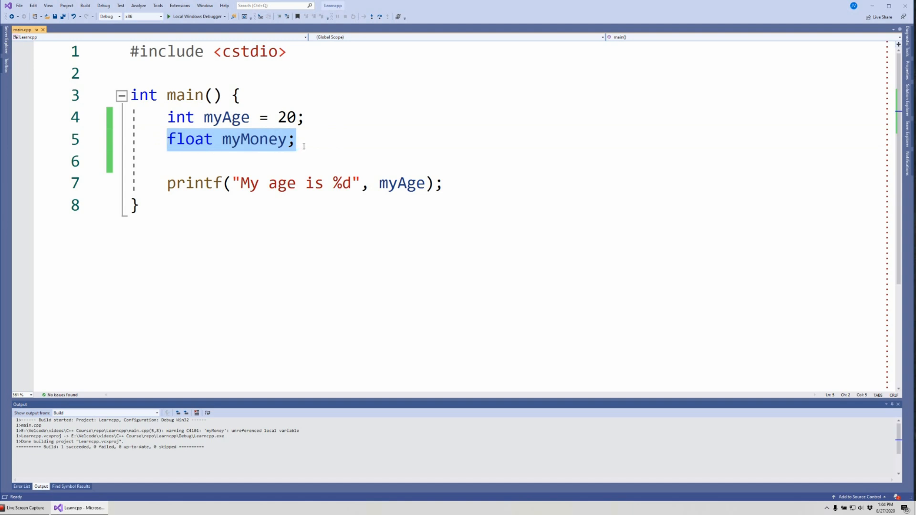
click(204, 139)
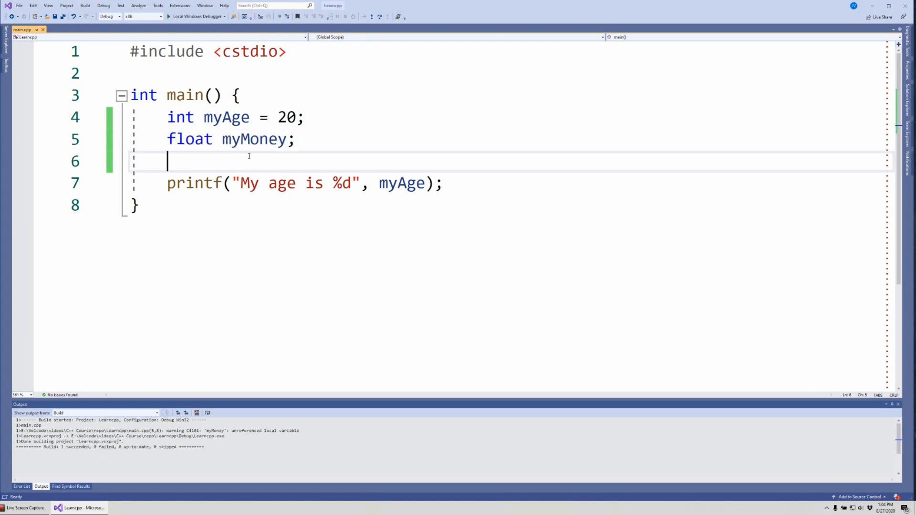
key(enter)
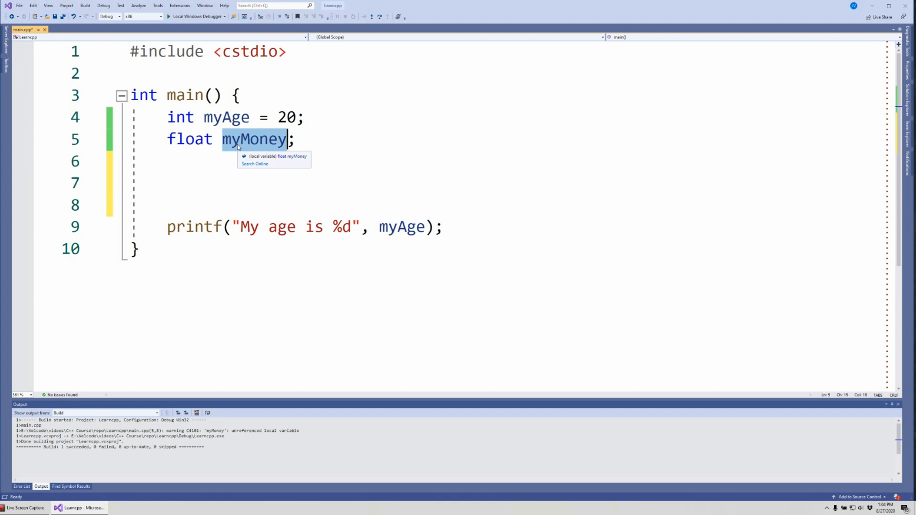
click(168, 183)
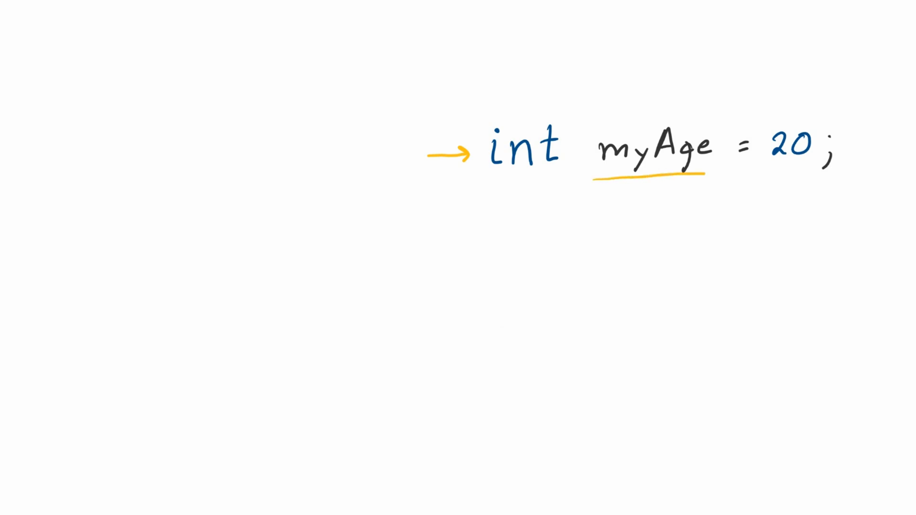
Step: Draw a memory column with an int myAge slot and underline int myAge = 20;
drag(493, 175, 561, 175)
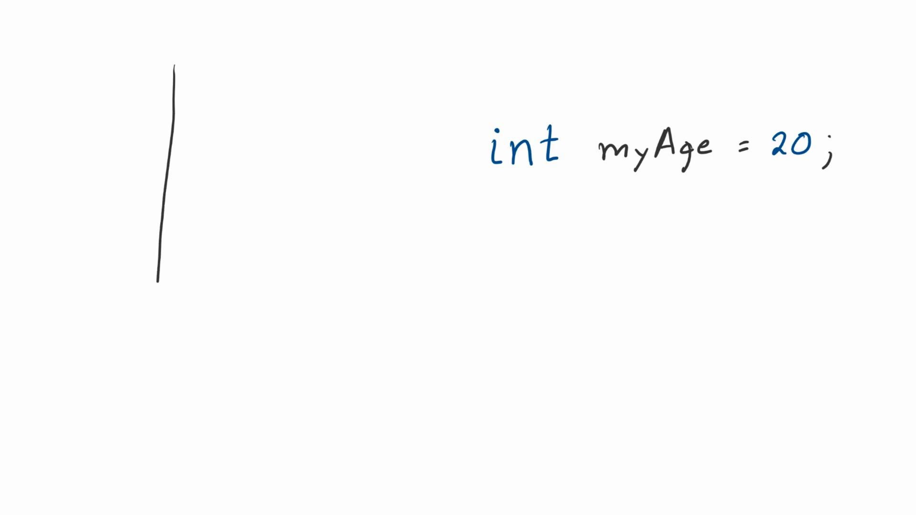
drag(304, 76, 301, 339)
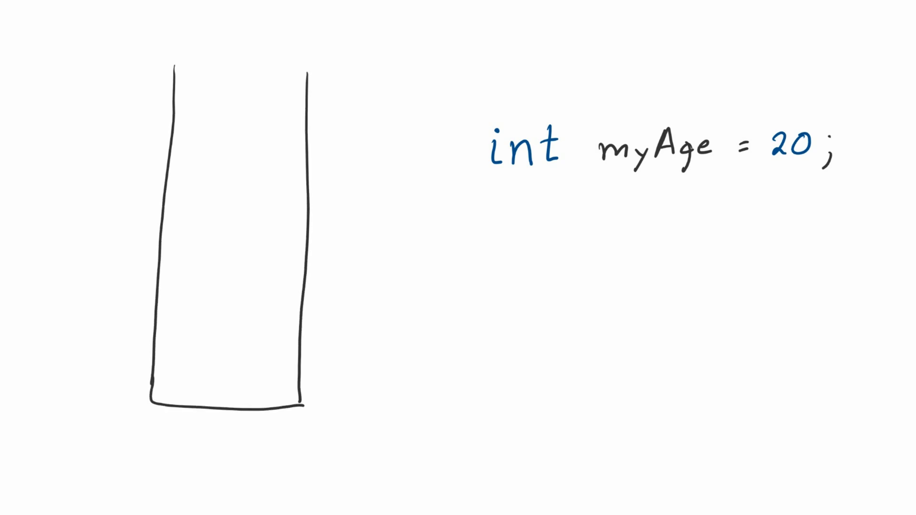
drag(169, 64, 310, 68)
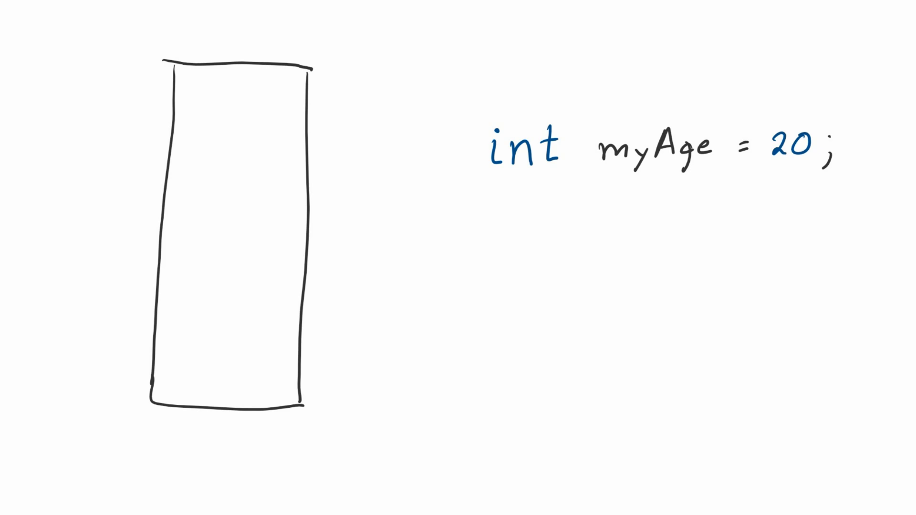
drag(175, 111, 292, 108)
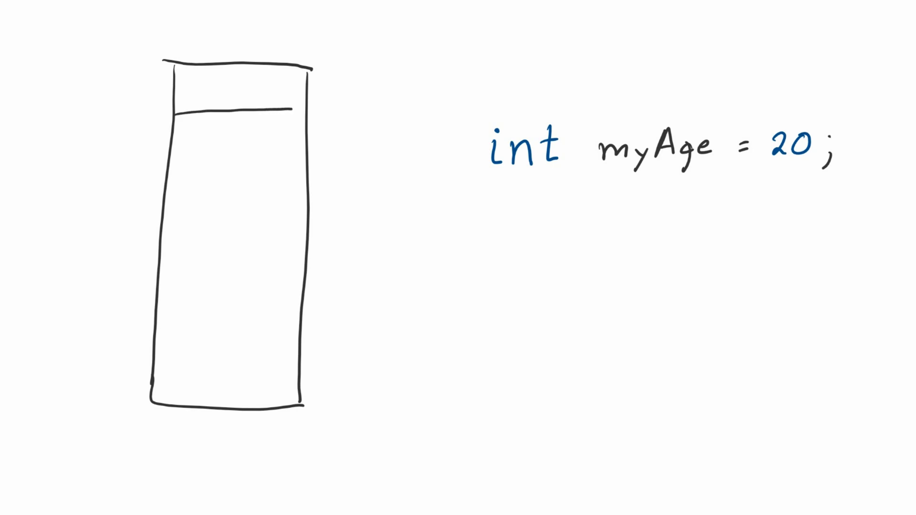
drag(169, 189, 286, 188)
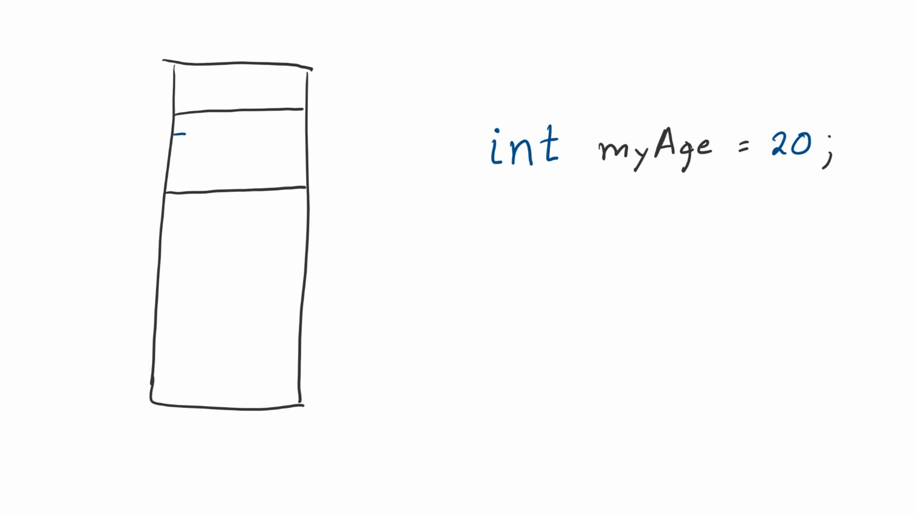
text(int)
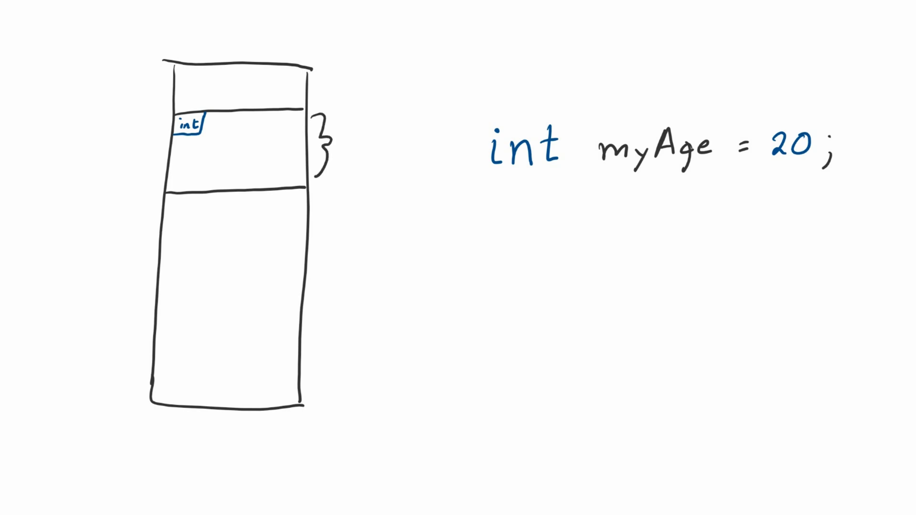
text(myr)
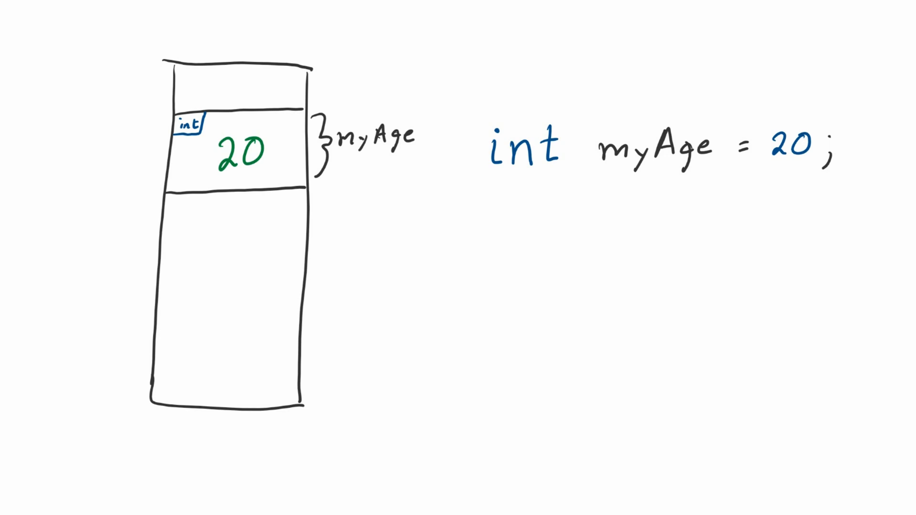
drag(482, 181, 826, 175)
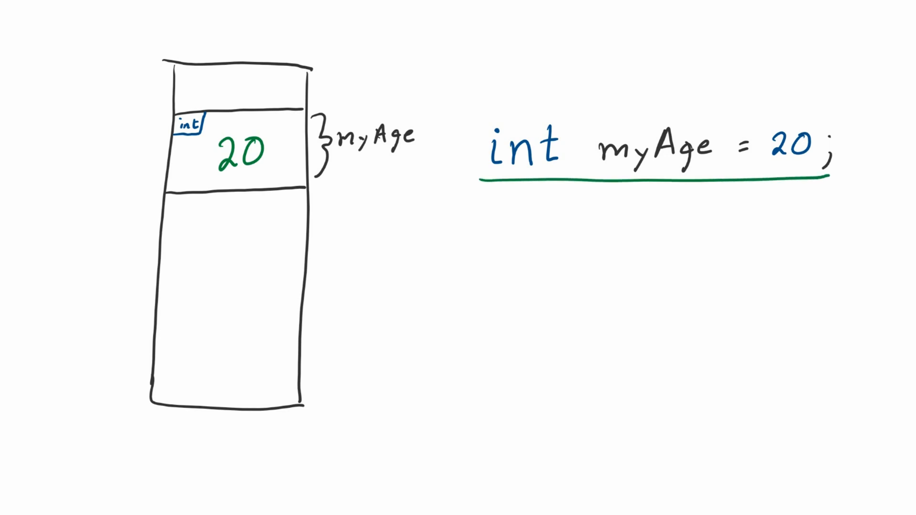
Step: Write float myMoney; and divide off a float slot labelled myMoney
text(flo)
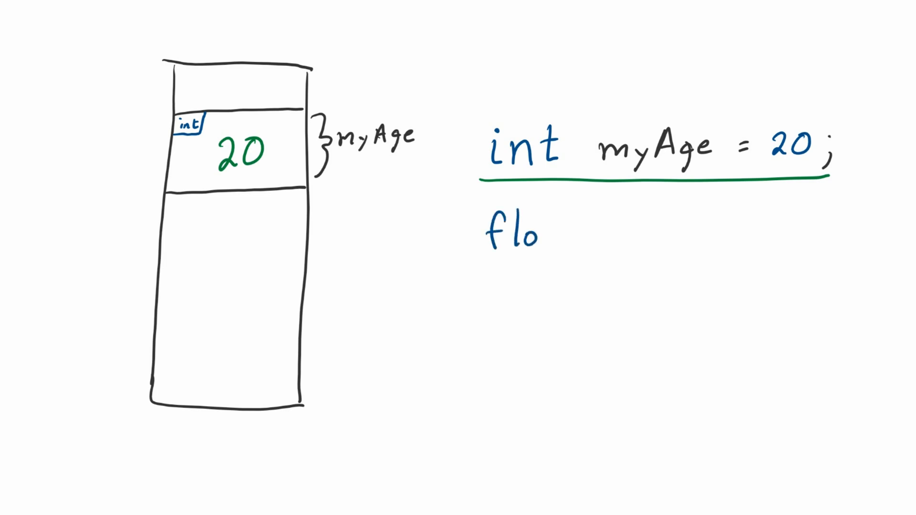
text(at)
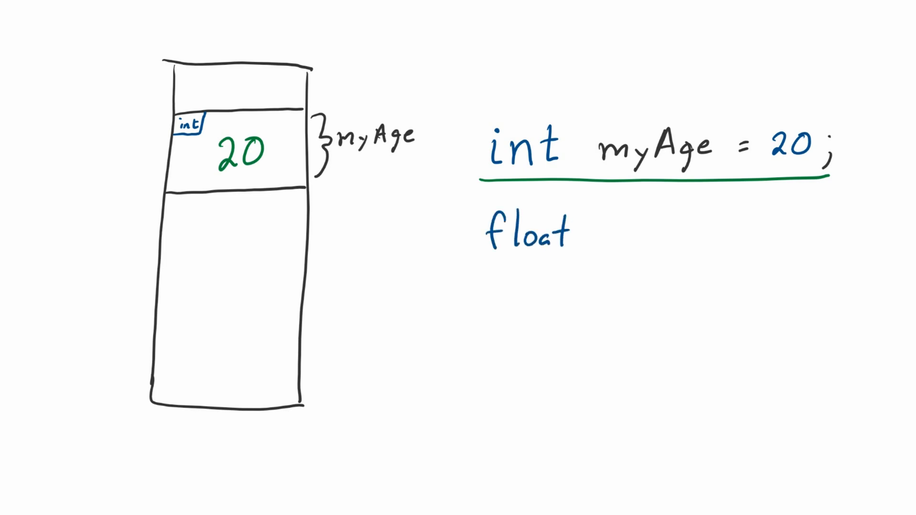
text(myM)
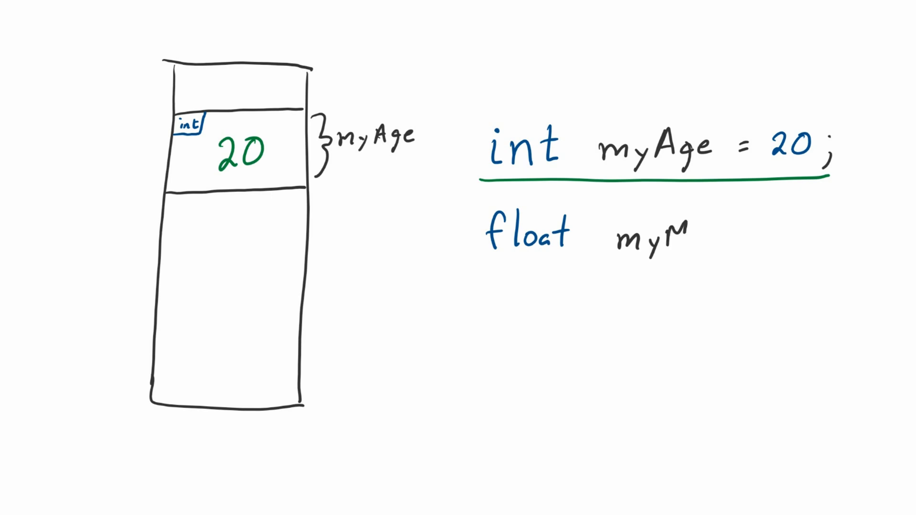
text(Money)
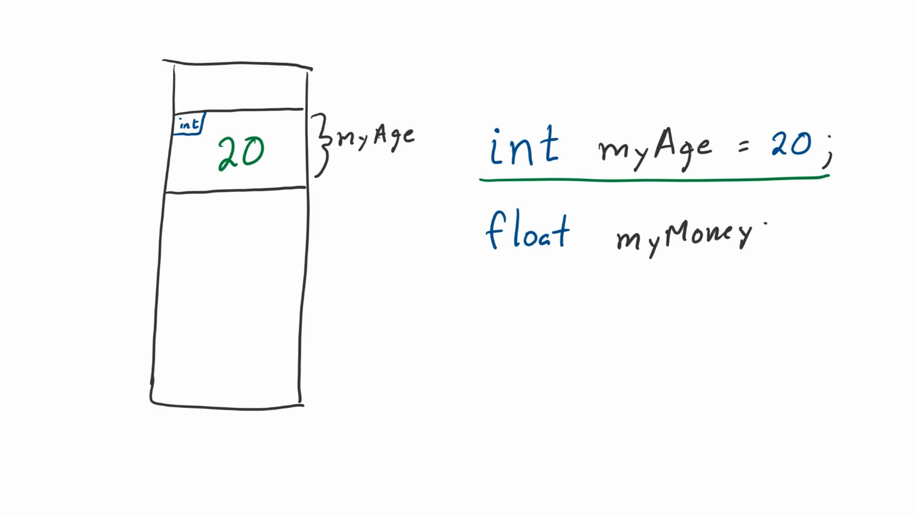
text(;)
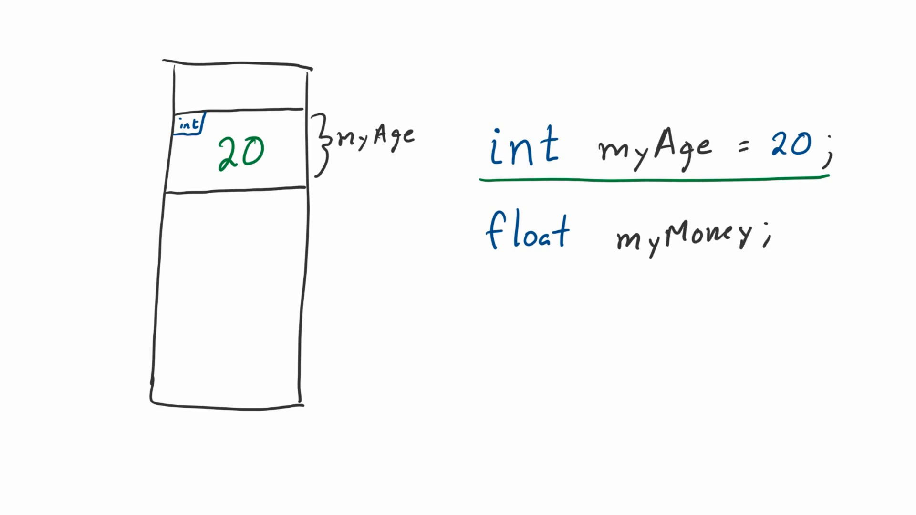
drag(167, 248, 245, 242)
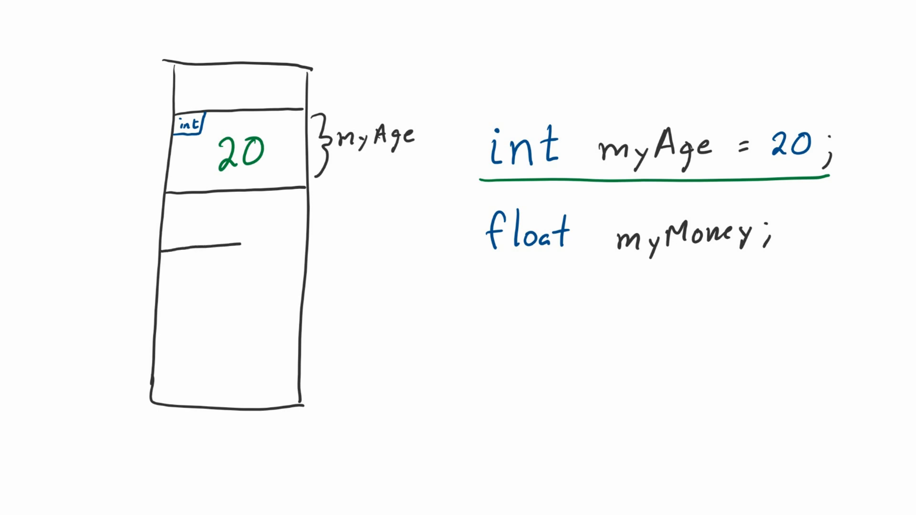
drag(158, 245, 303, 239)
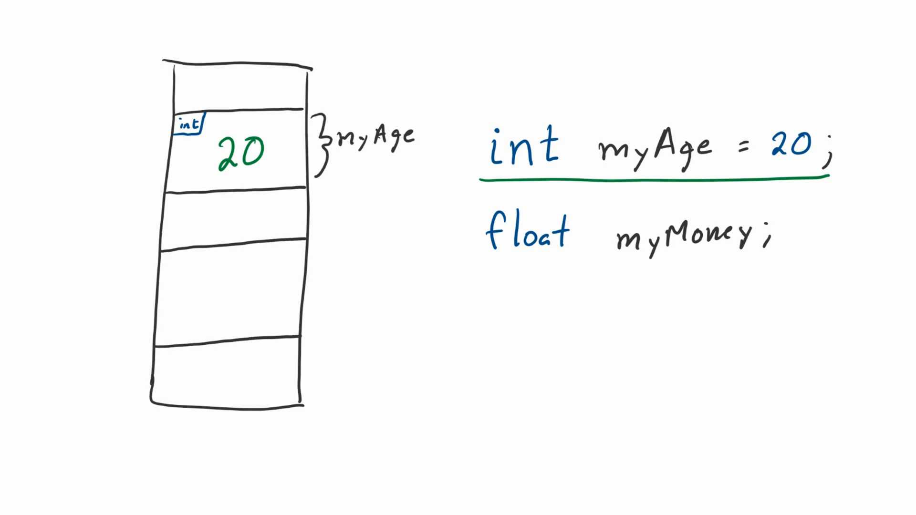
click(175, 260)
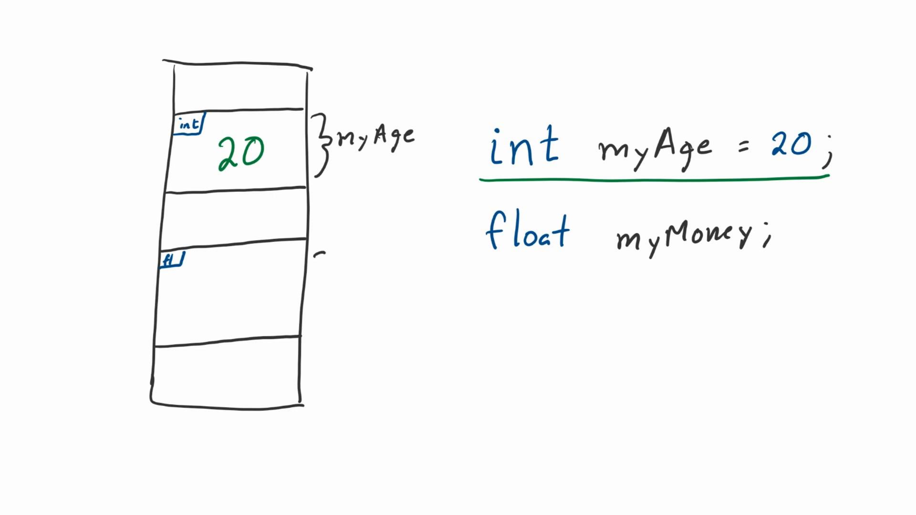
text(myMoney)
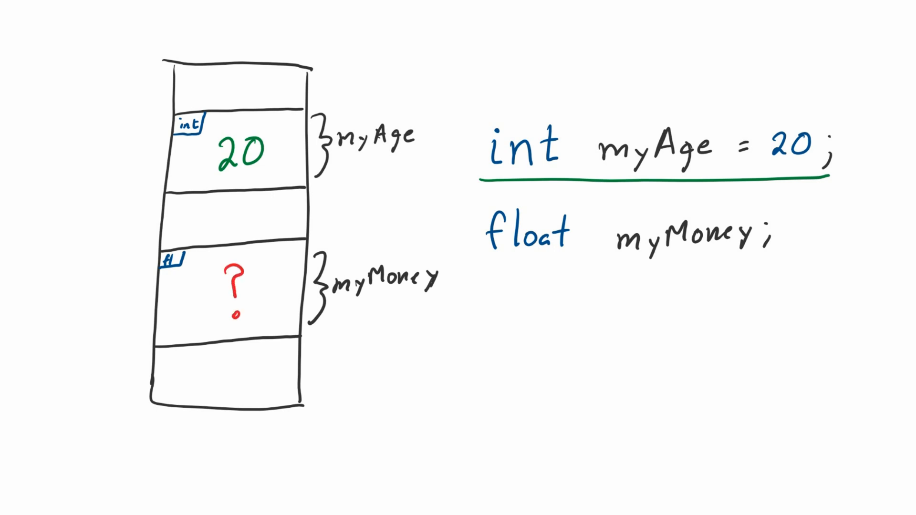
Step: Underline 20 and float myMoney; in red, mark myMoney's slot as garbage, add a green underline
drag(494, 266, 757, 266)
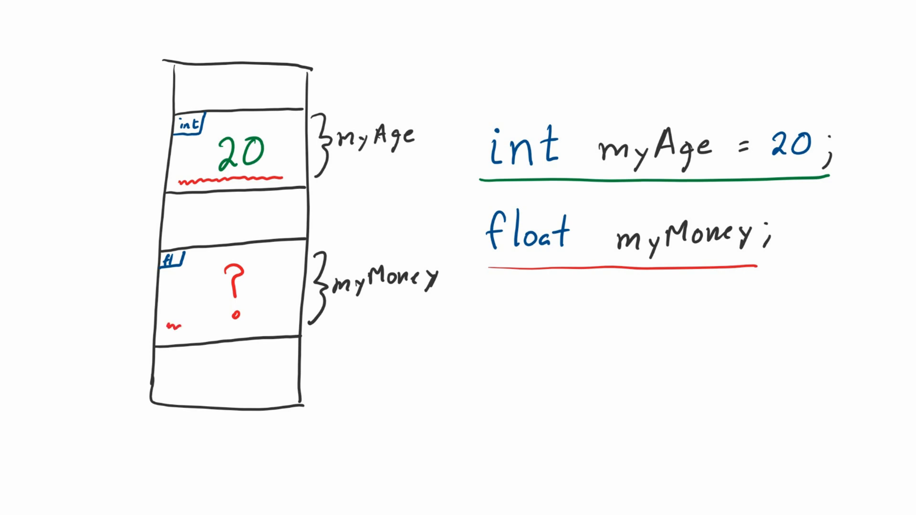
drag(181, 326, 271, 323)
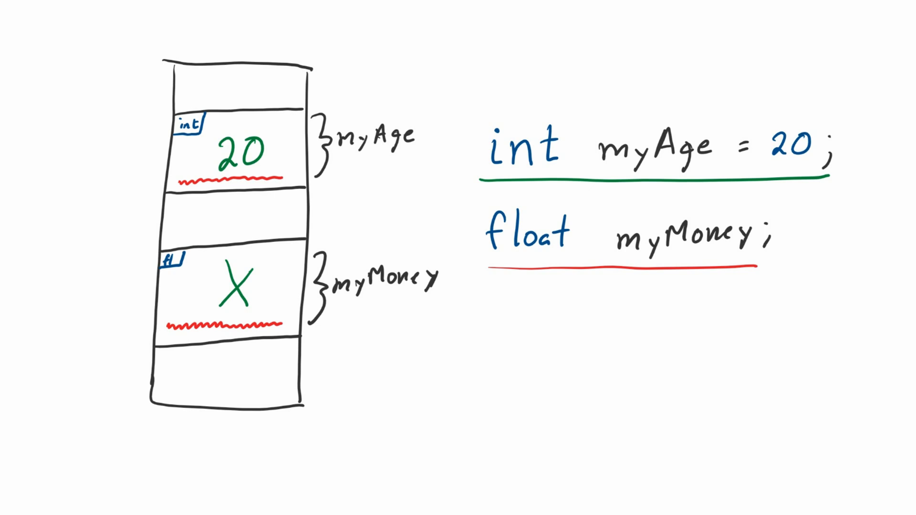
drag(491, 285, 619, 286)
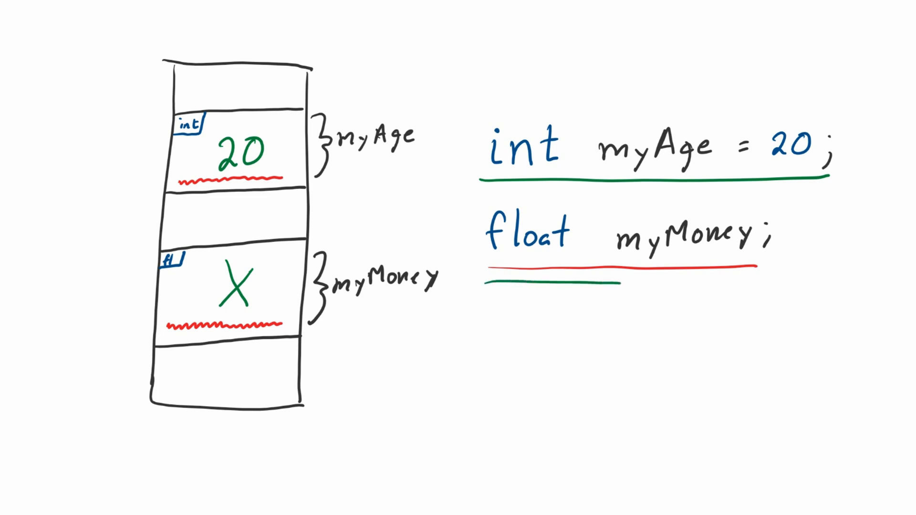
drag(491, 286, 771, 285)
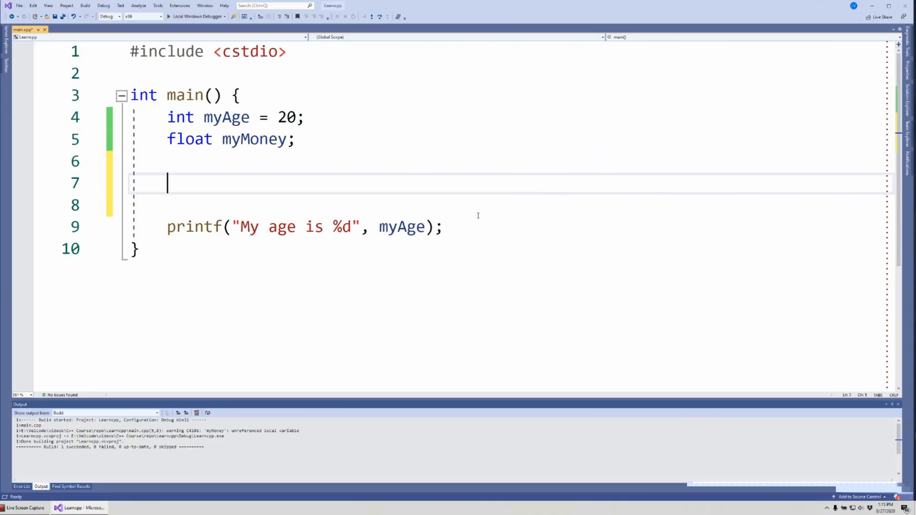
mouse_move(310, 121)
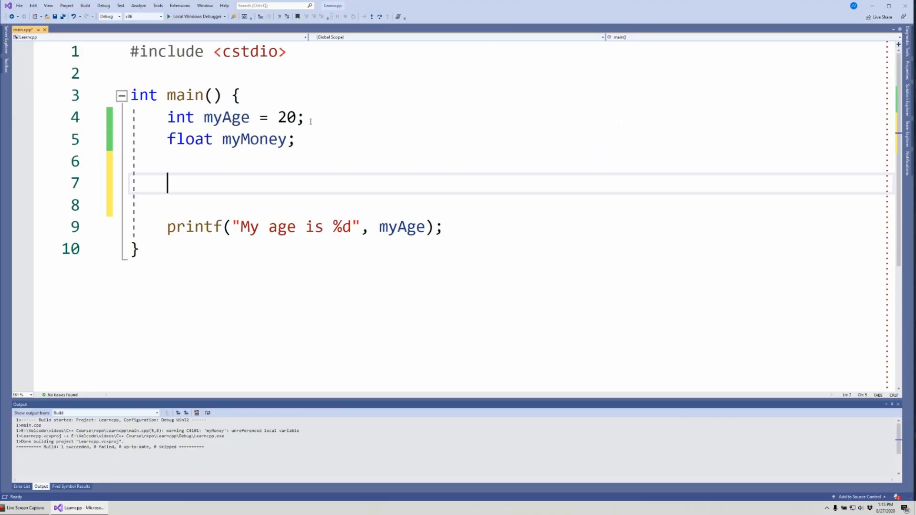
Step: Delete the = 20 initializer so the declaration reads int myAge;
double_click(401, 226)
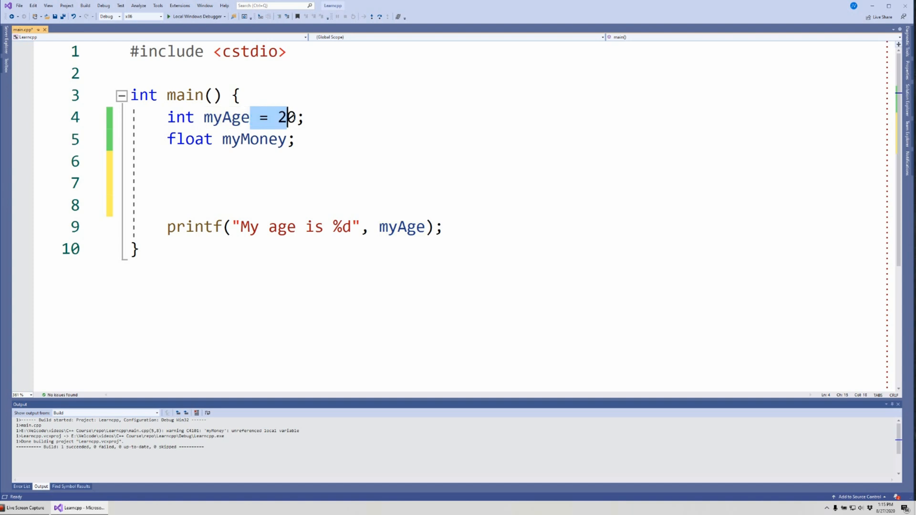
key(Delete)
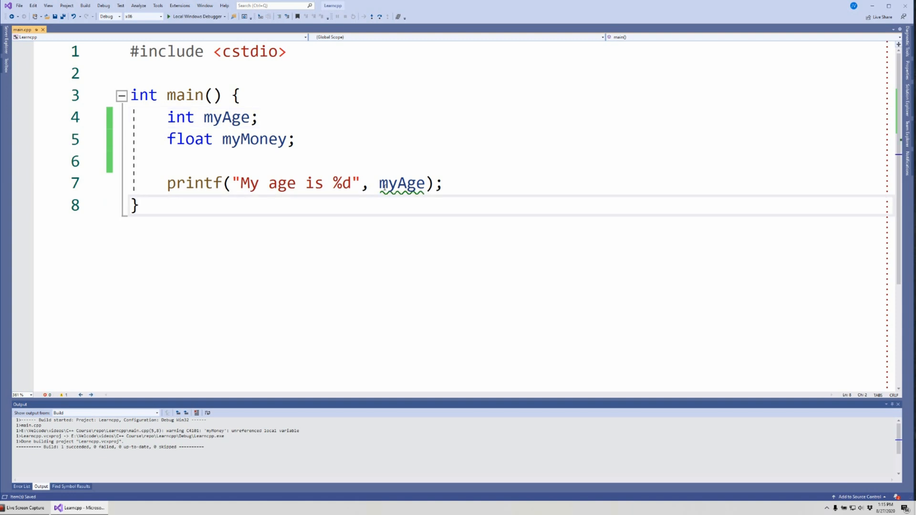
mouse_move(401, 183)
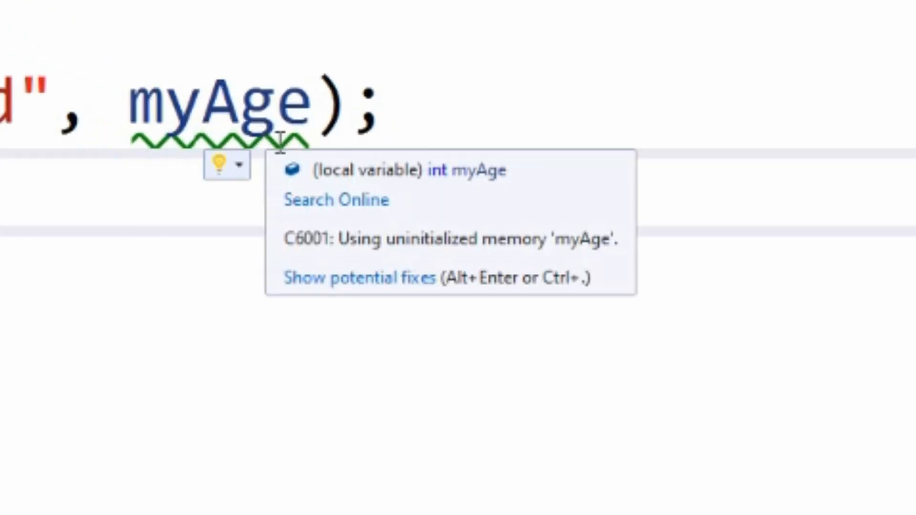
mouse_move(601, 263)
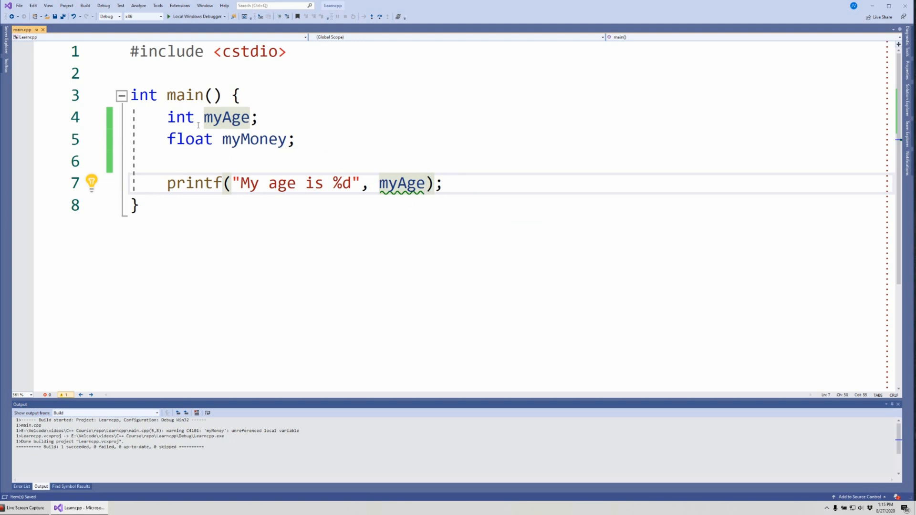
mouse_move(250, 138)
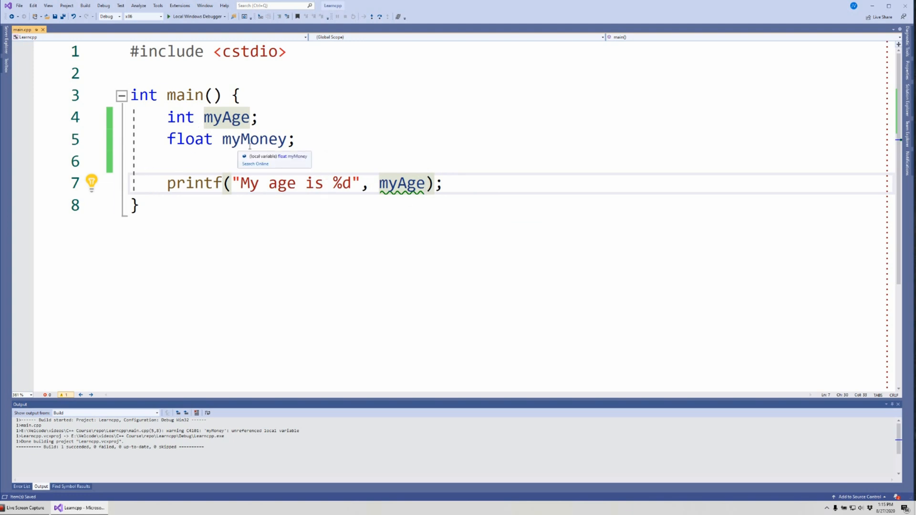
Step: Add = 20 back to the myAge declaration, then remove it again
click(419, 183)
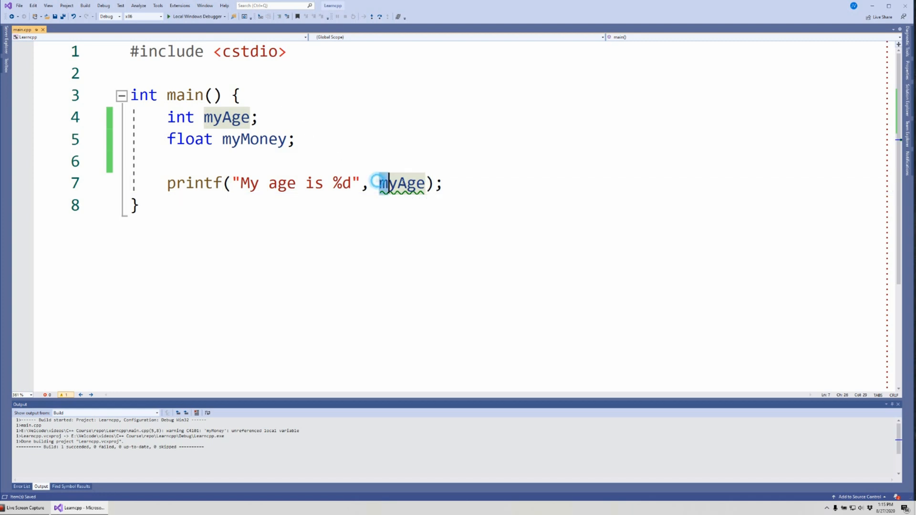
double_click(402, 183)
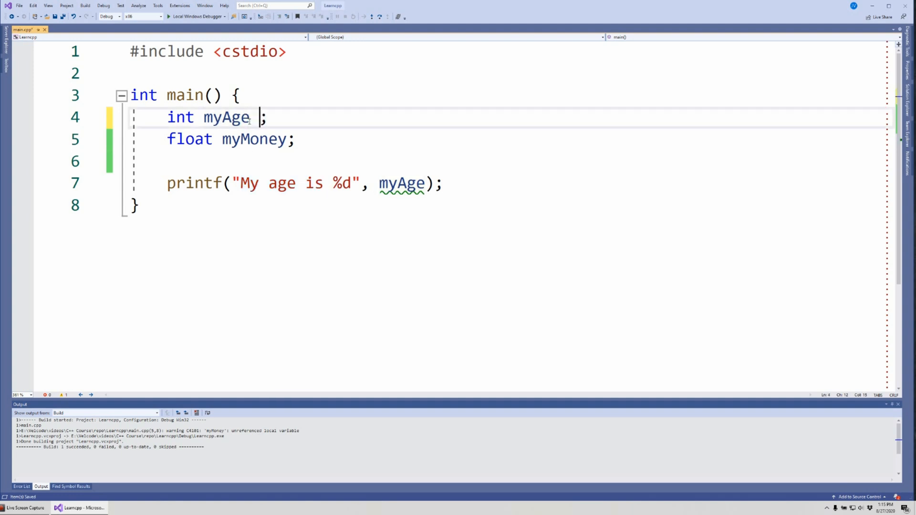
text(= 2)
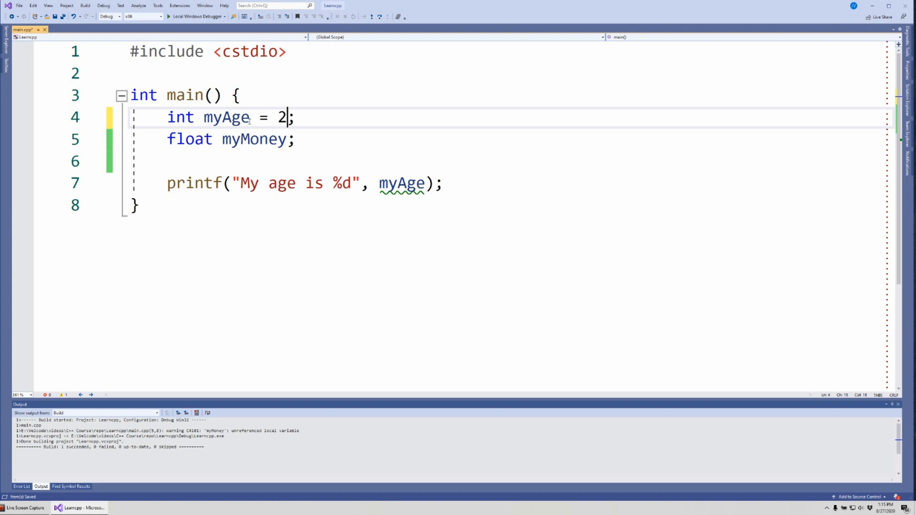
text(0)
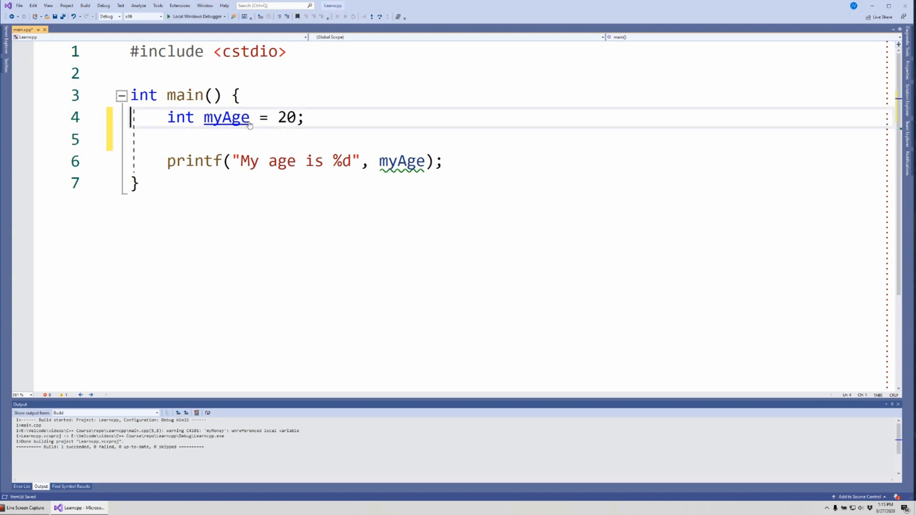
key(Delete)
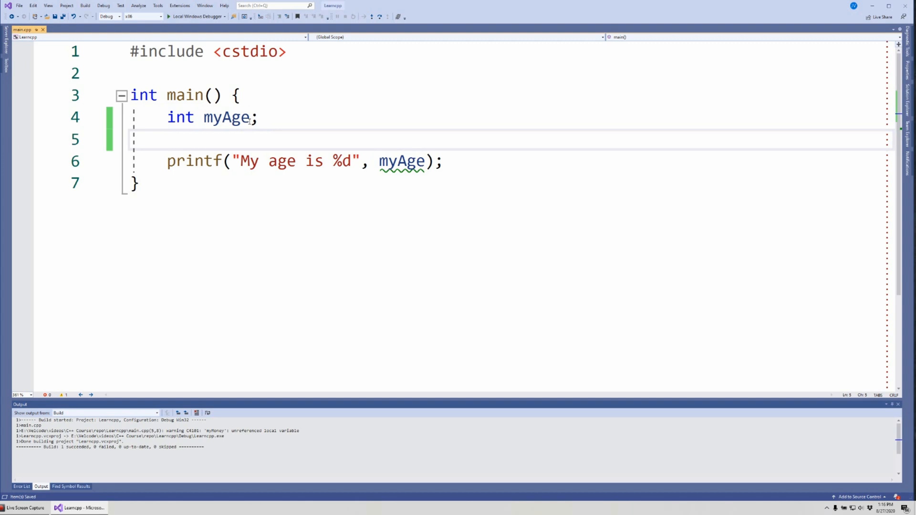
Step: Type the assignment myAge = 20;, then build and run the program
text(myAge = 2)
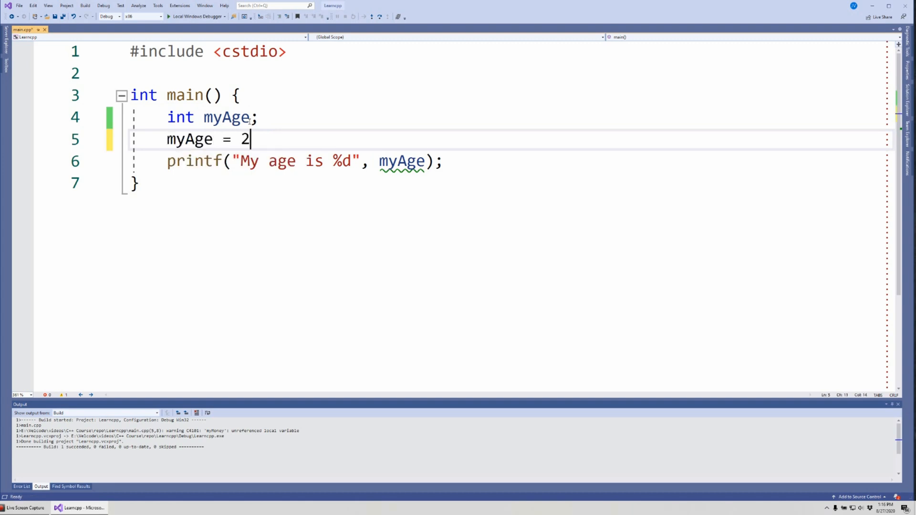
text(0;)
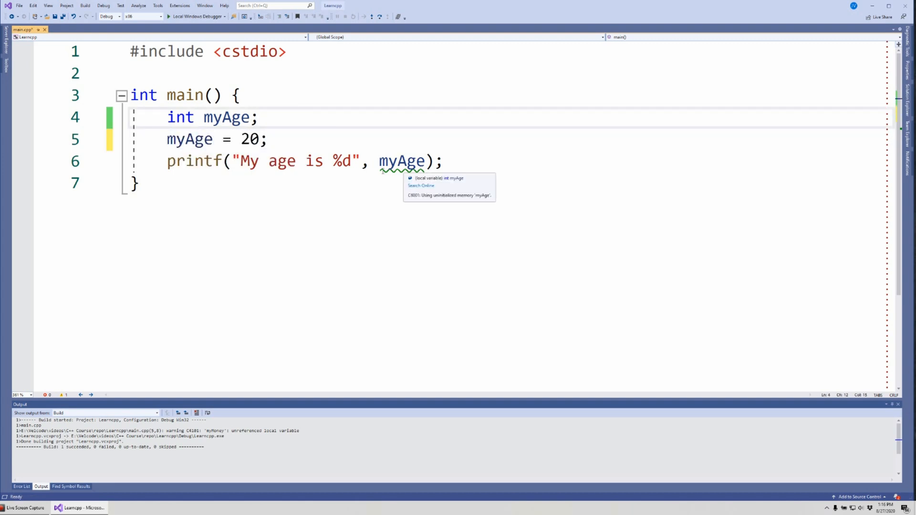
click(260, 117)
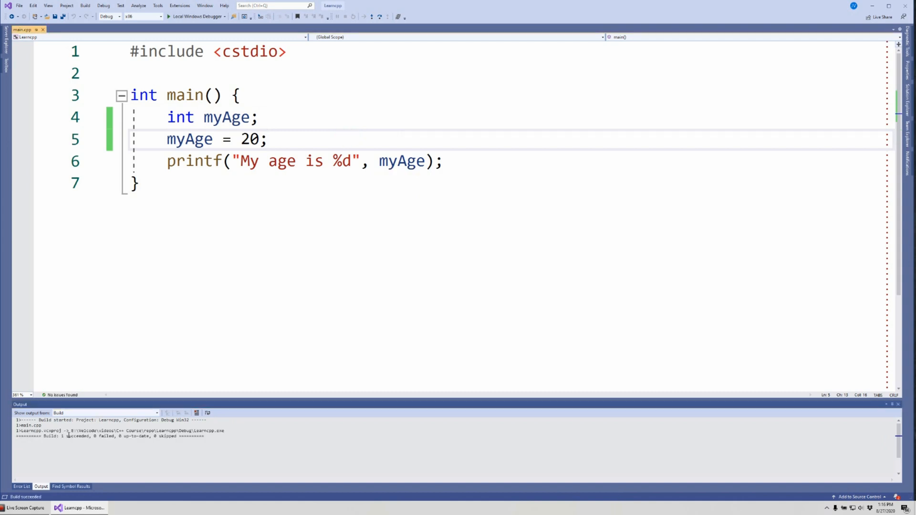
click(269, 161)
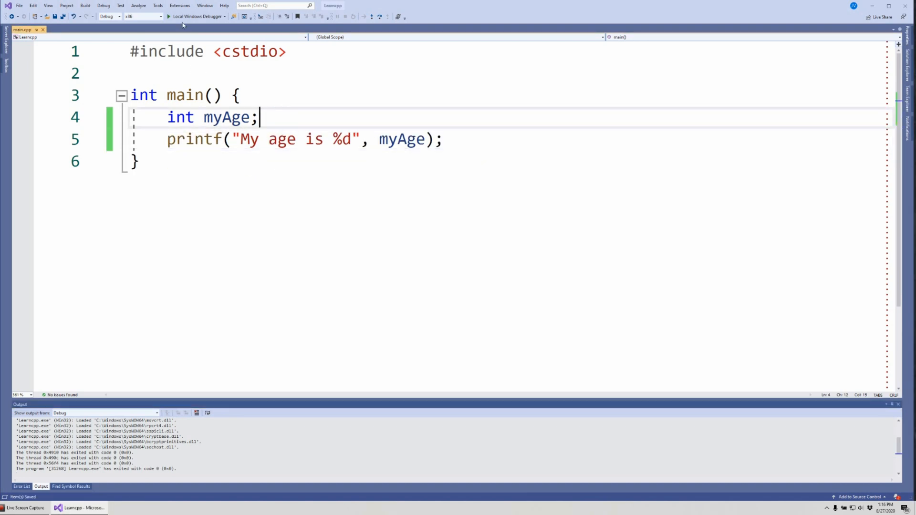
Step: Build to list error C4700 for myAge, then insert blank lines above printf
click(22, 487)
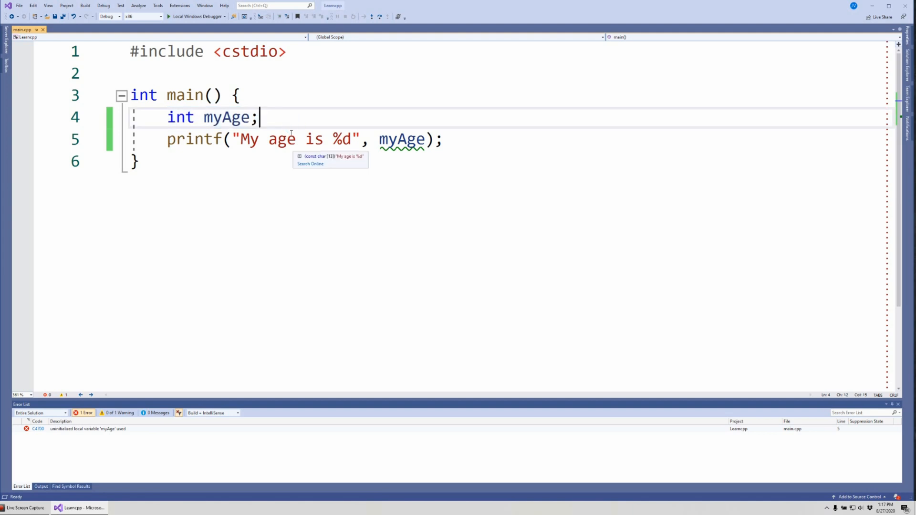
key(enter)
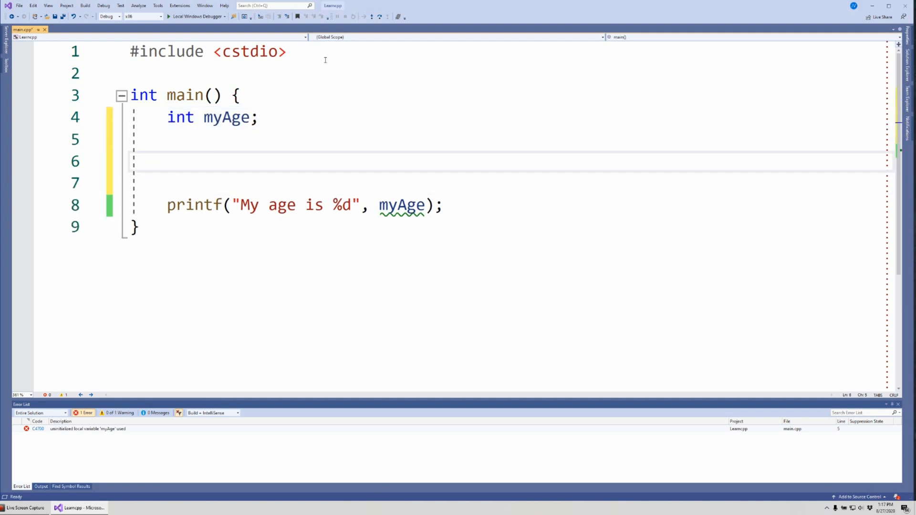
Step: Type myAge = 20; on the blank line above printf and deselect it
text(myAge = 20;)
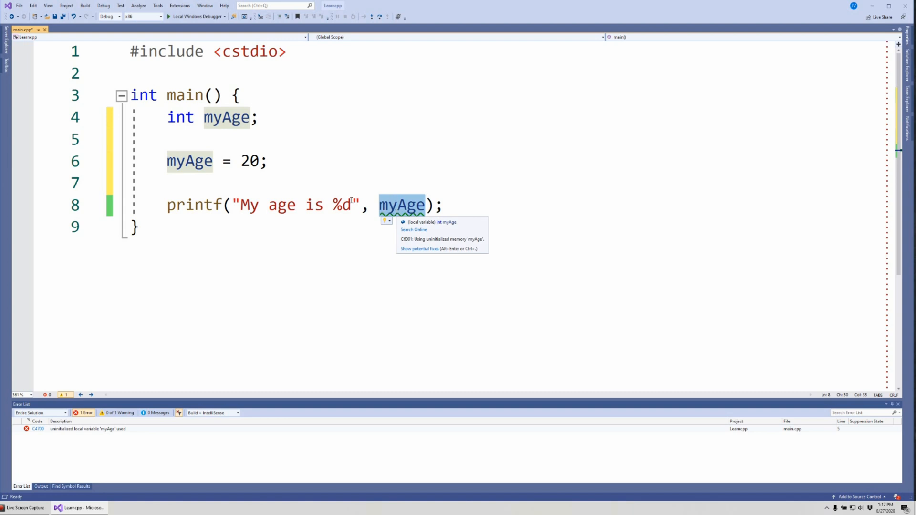
click(304, 161)
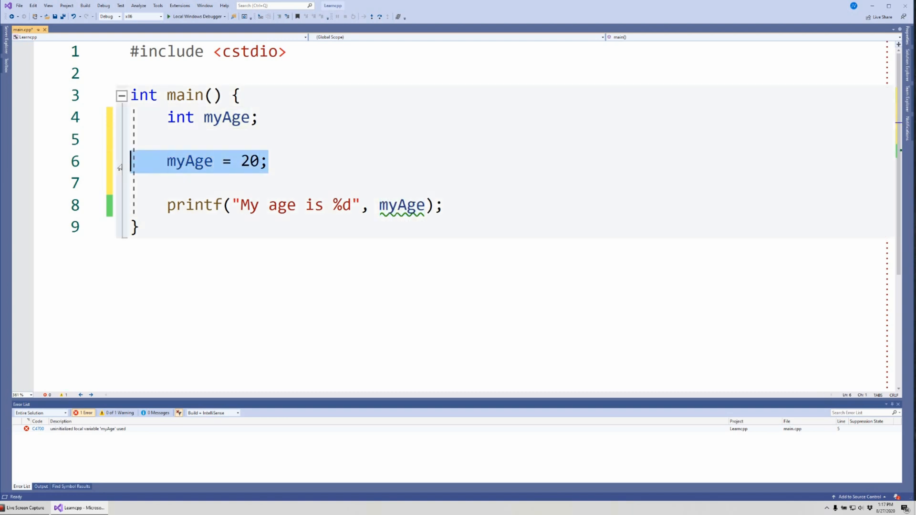
click(185, 205)
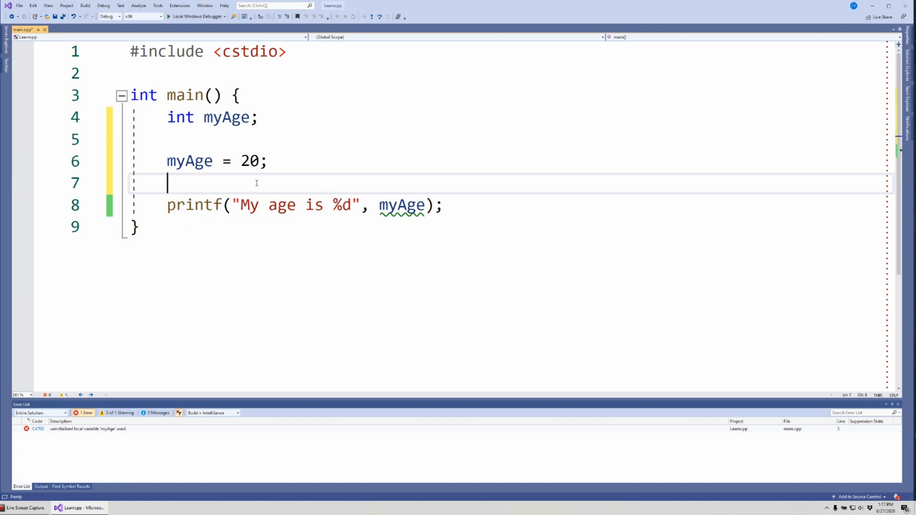
mouse_move(373, 153)
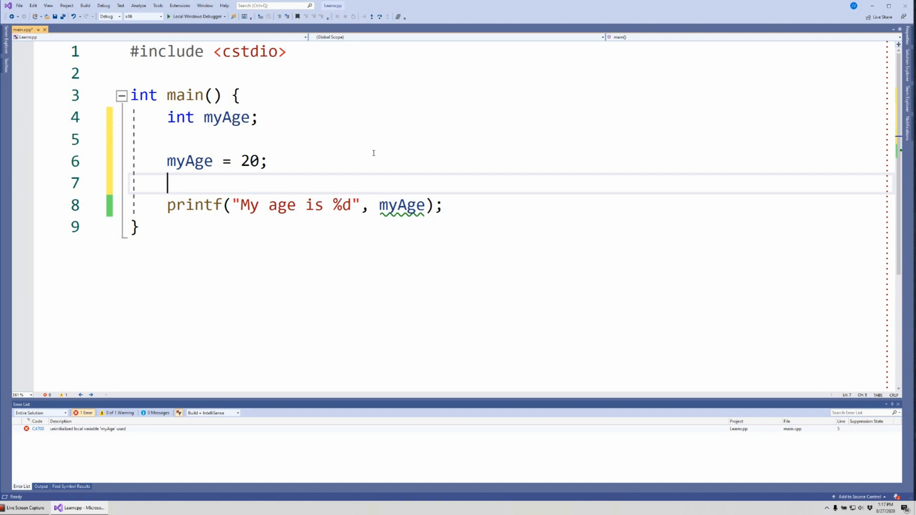